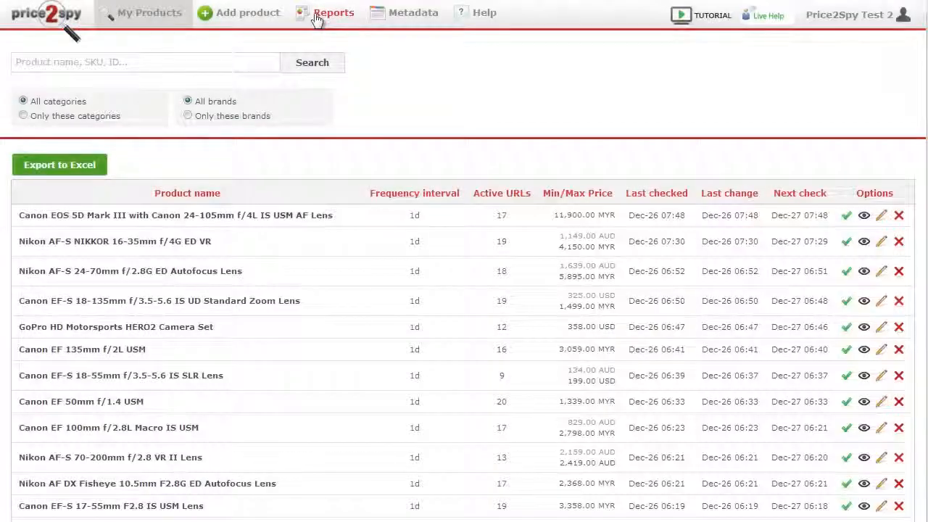
Go to the Reports section and list the available report types
{"action": "left_click", "coordinate": [333, 12]}
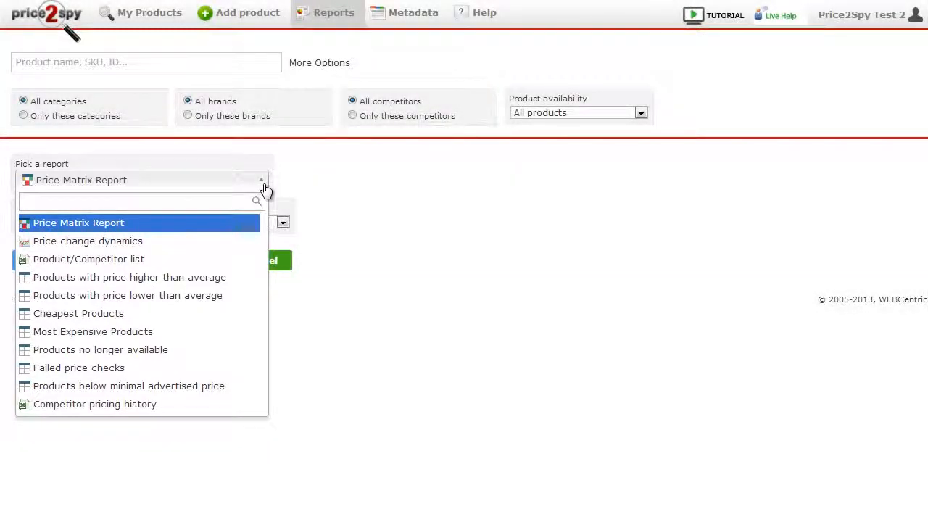
Choose the Price Matrix Report and try the brand filter, returning to all brands
{"action": "left_click", "coordinate": [79, 224]}
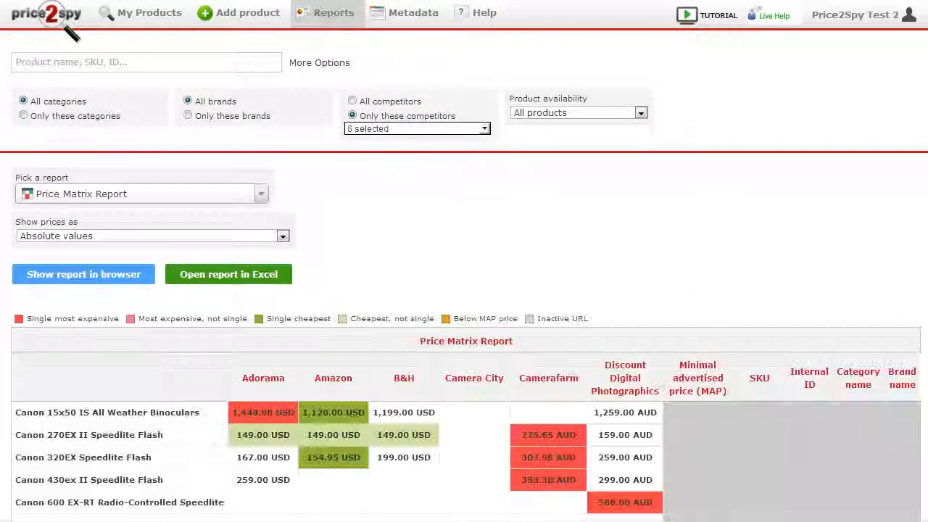
{"action": "scroll", "scroll_direction": "down", "scroll_amount": 3}
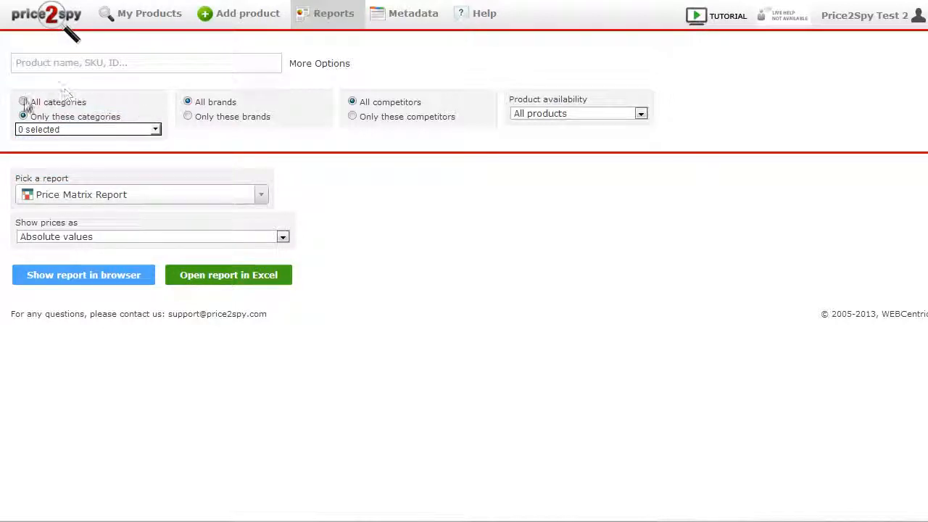
{"action": "left_click", "coordinate": [189, 116]}
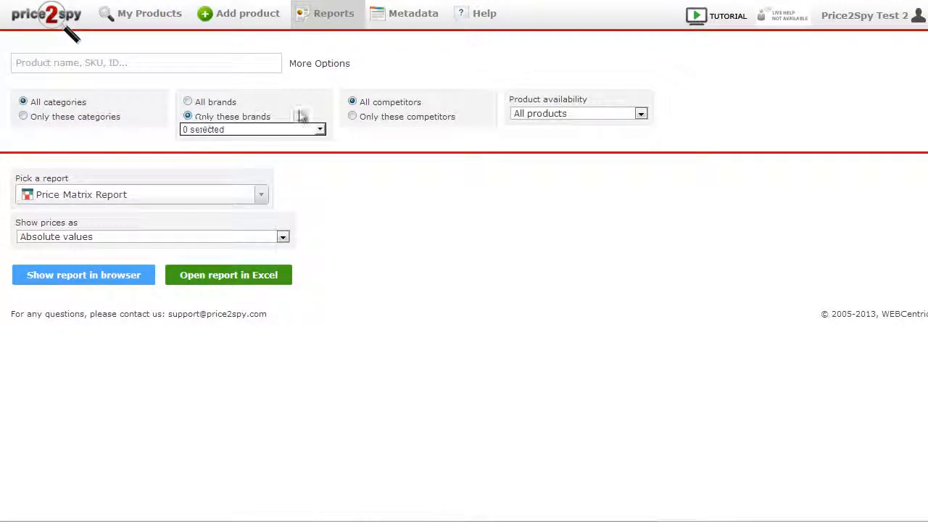
{"action": "left_click", "coordinate": [319, 129]}
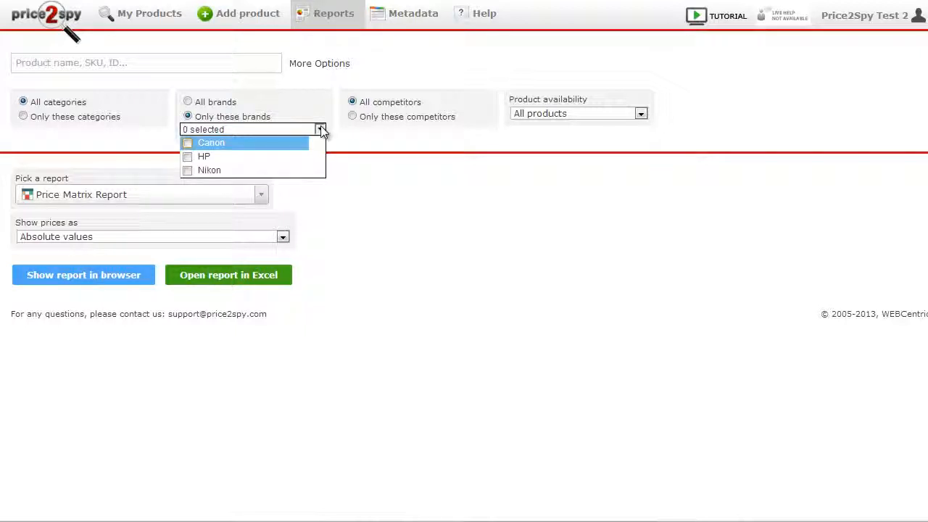
{"action": "left_click", "coordinate": [188, 101]}
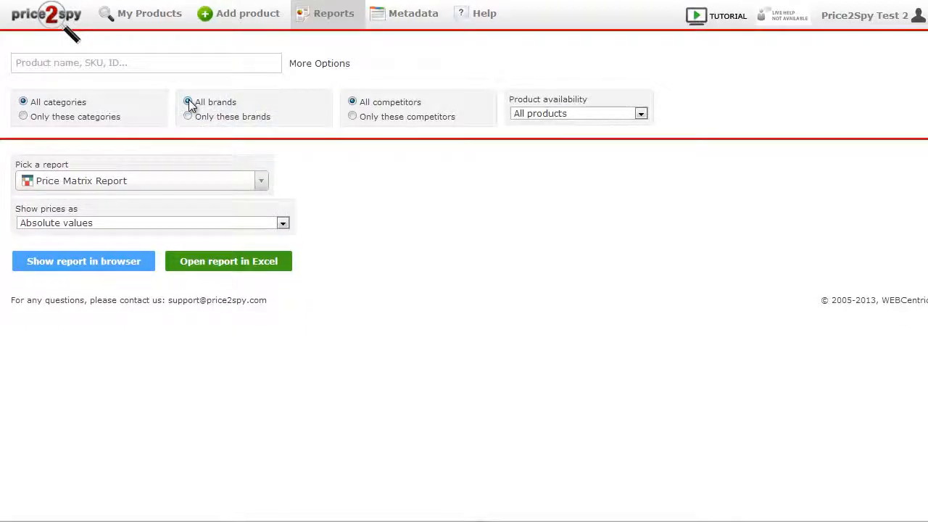
Restrict the matrix to chosen competitors only and pick which to include
{"action": "left_click", "coordinate": [351, 116]}
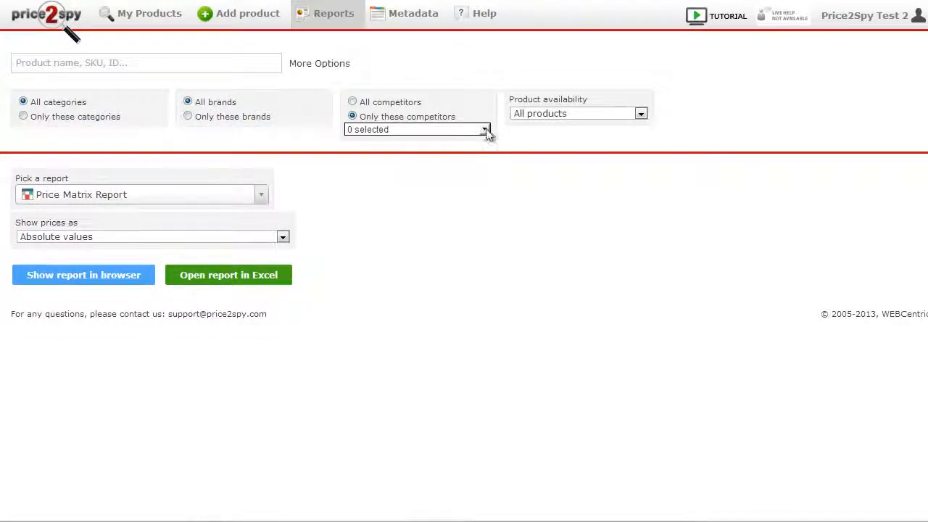
{"action": "left_click", "coordinate": [82, 275]}
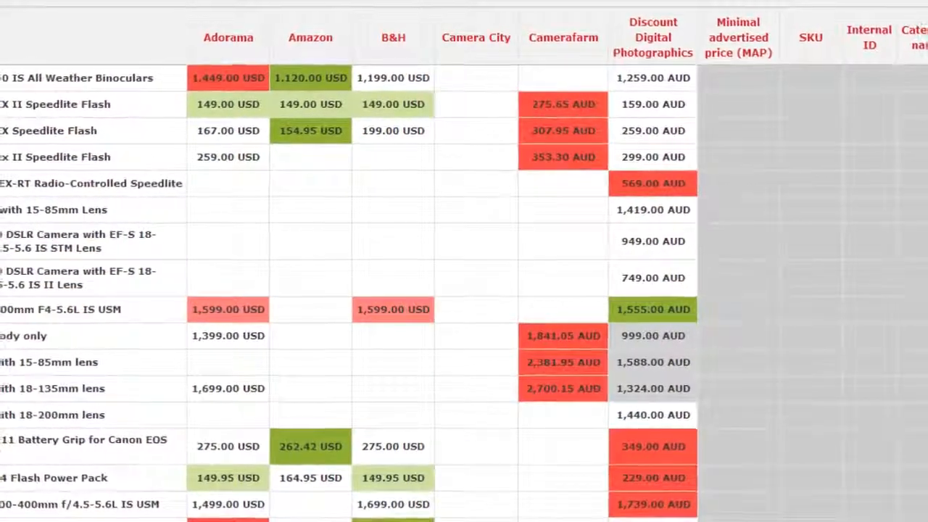
{"action": "scroll", "scroll_direction": "down", "scroll_amount": 3}
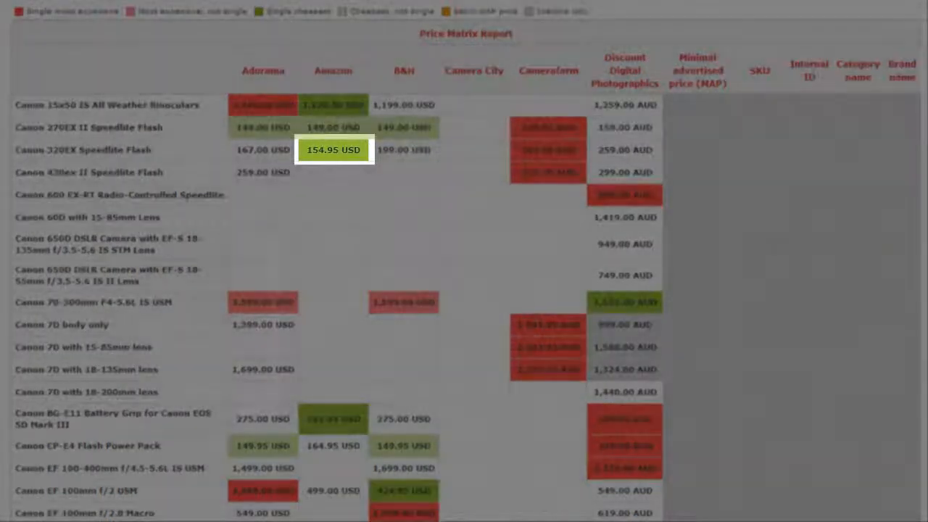
{"action": "left_click", "coordinate": [333, 149]}
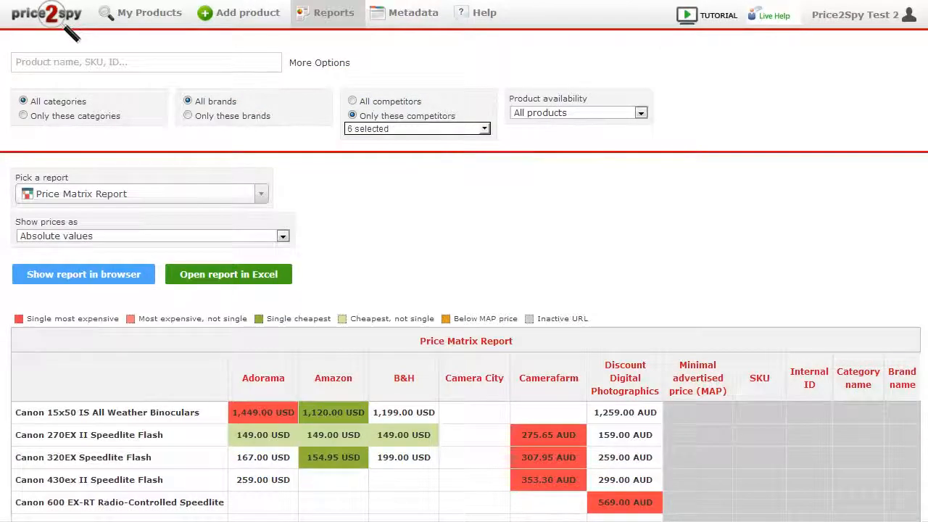
Show matrix prices as percentage difference from the cheapest price
{"action": "left_click", "coordinate": [229, 274]}
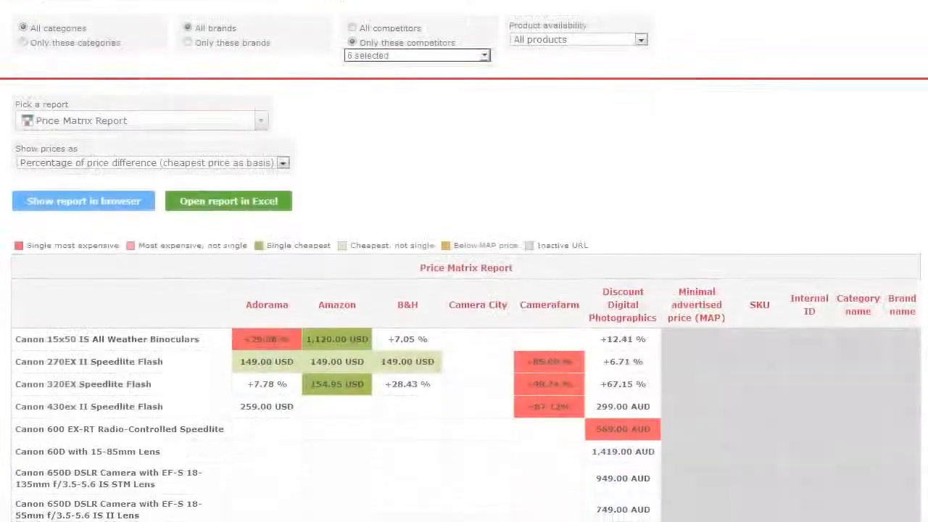
{"action": "scroll", "scroll_direction": "down", "scroll_amount": 3}
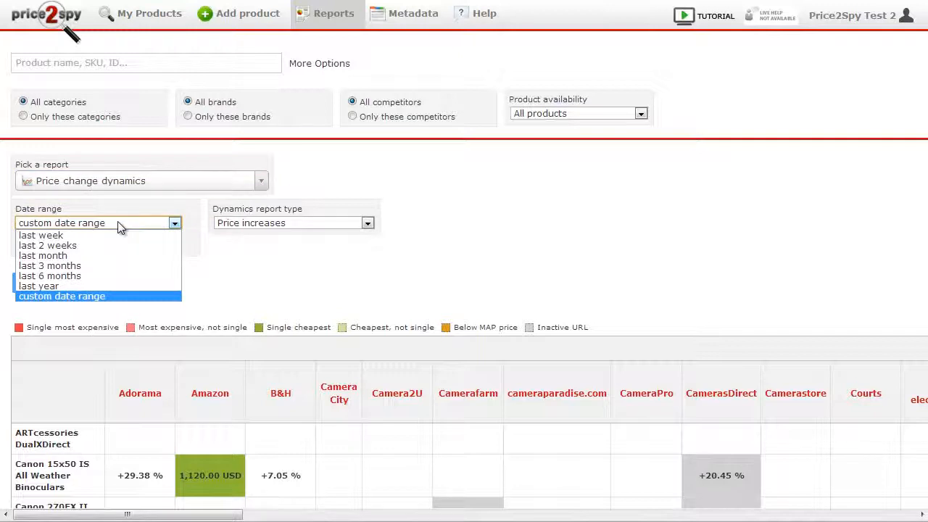
Display the price decreases dynamics chart for the last 6 months
{"action": "left_click", "coordinate": [49, 276]}
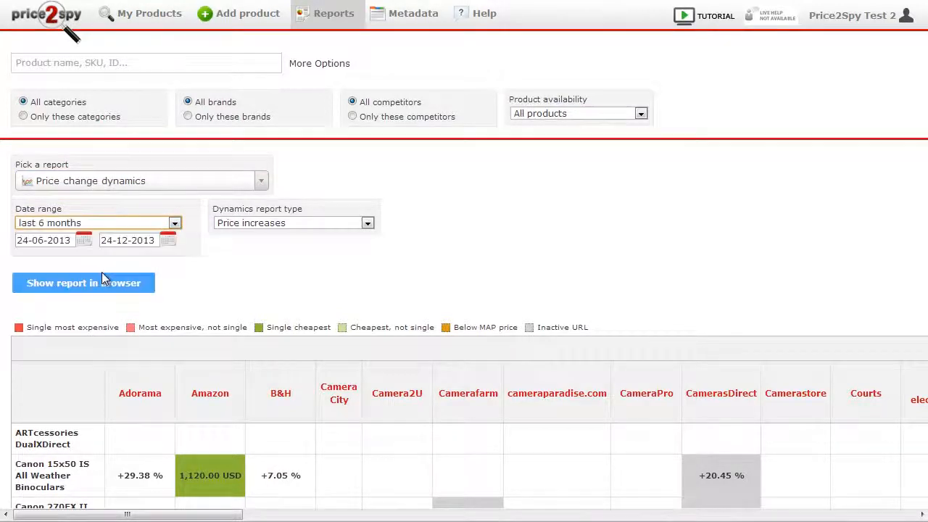
{"action": "left_click", "coordinate": [293, 223]}
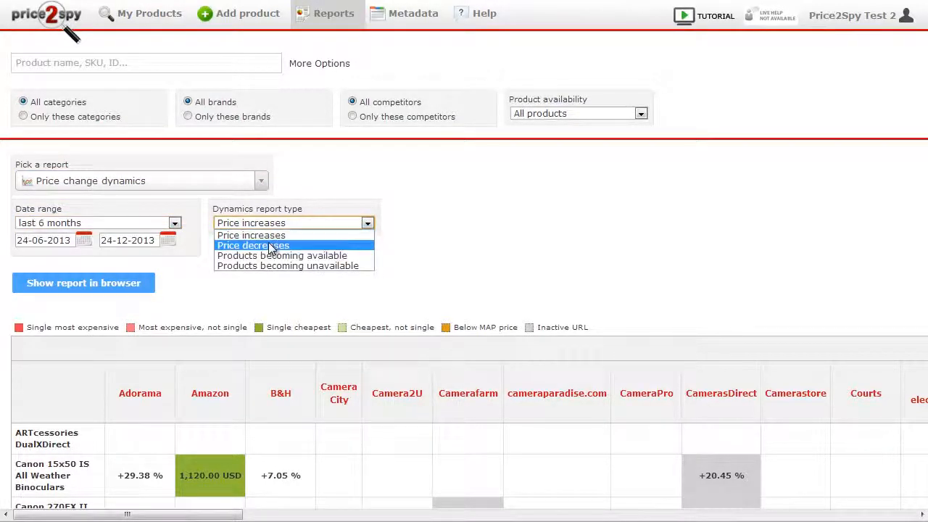
{"action": "left_click", "coordinate": [252, 245]}
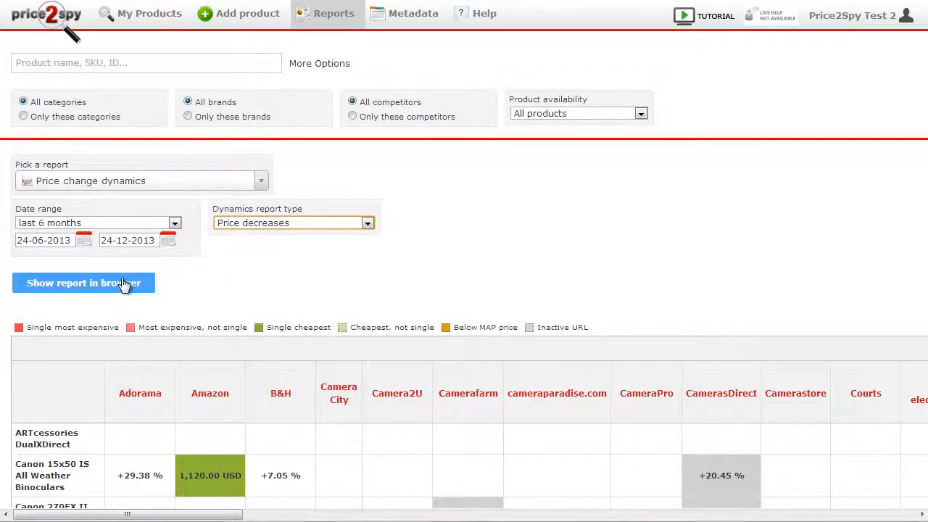
{"action": "left_click", "coordinate": [83, 283]}
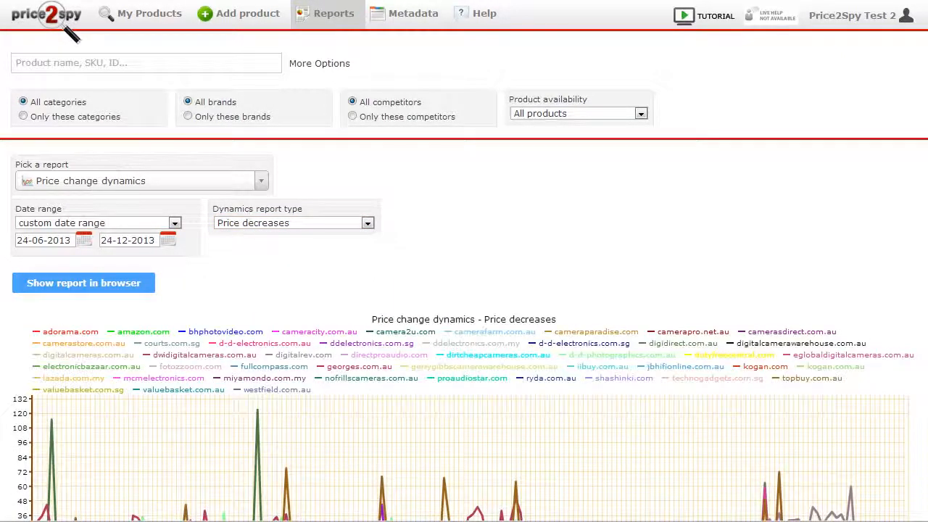
{"action": "scroll", "scroll_direction": "down", "scroll_amount": 3}
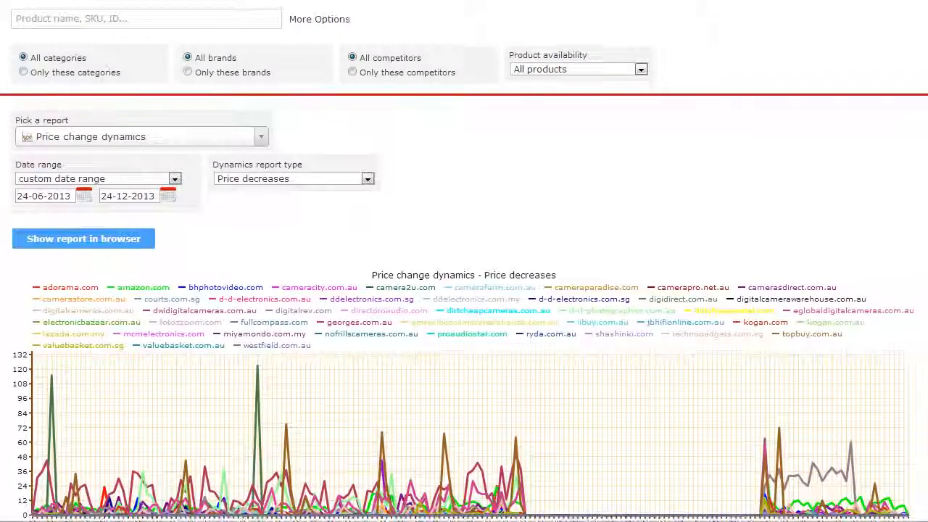
{"action": "scroll", "scroll_direction": "down", "scroll_amount": 3}
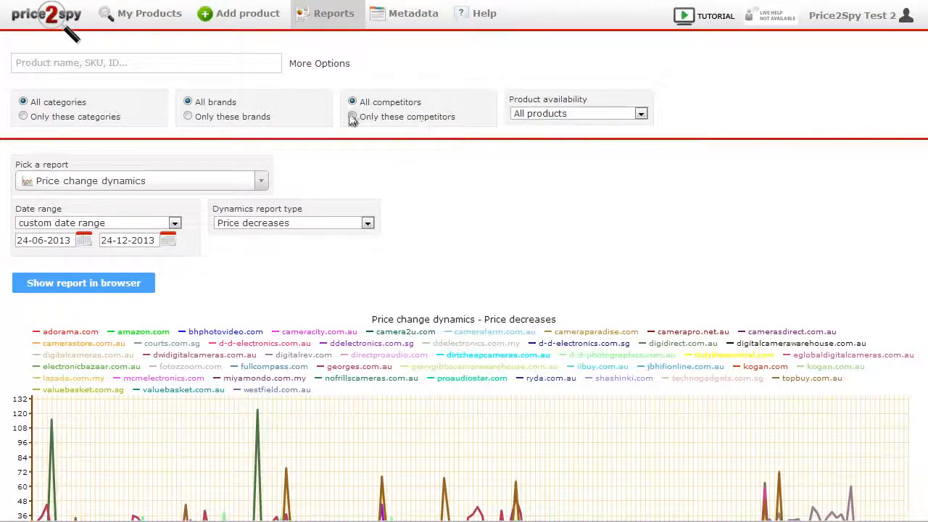
Limit the dynamics report to chosen competitors only
{"action": "left_click", "coordinate": [351, 116]}
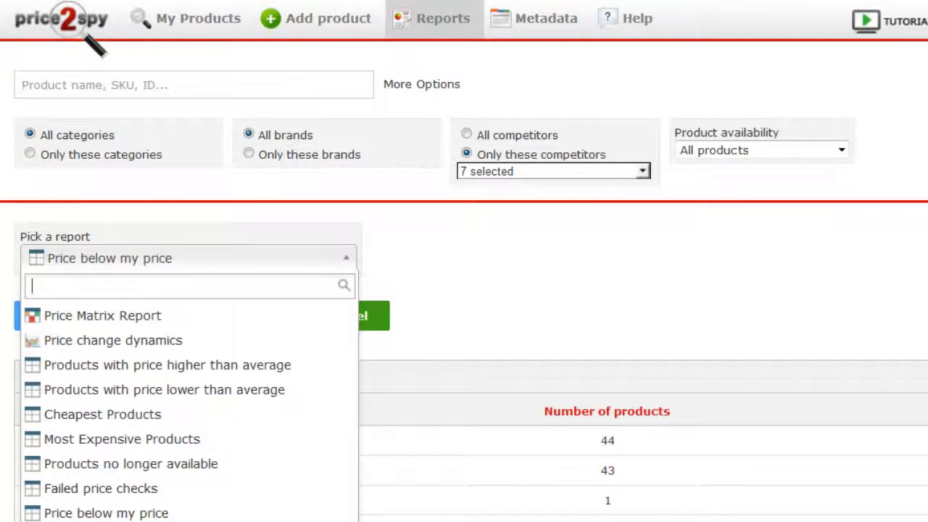
Keep the Price below my price report and list one competitor's products priced below mine
{"action": "scroll", "scroll_direction": "down", "scroll_amount": 3}
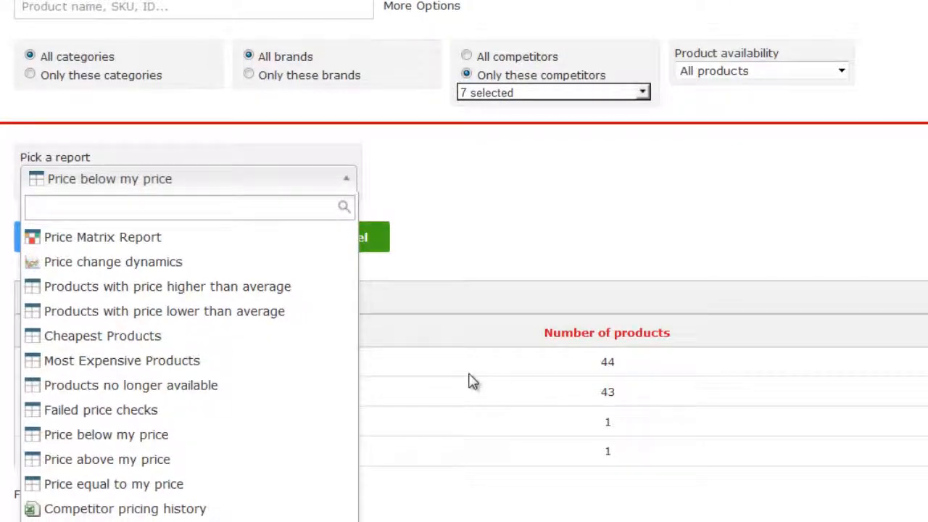
{"action": "left_click", "coordinate": [106, 435]}
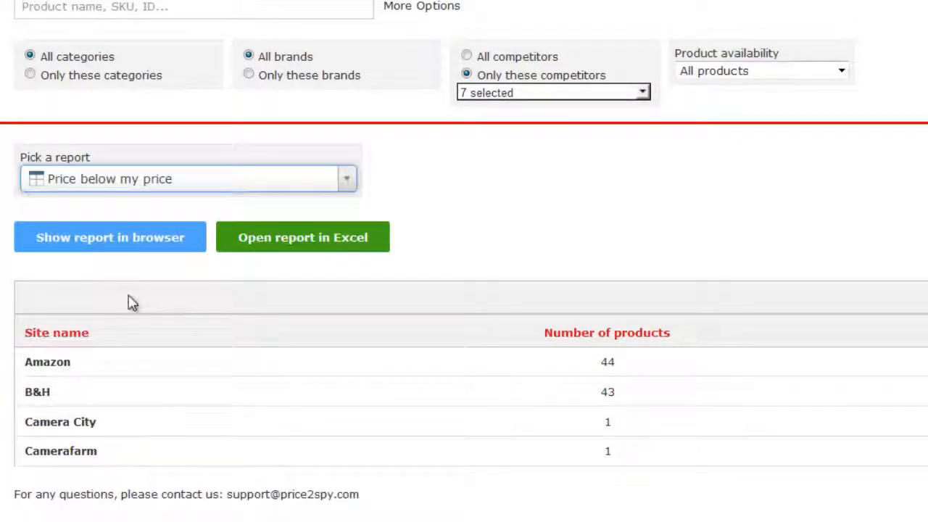
{"action": "mouse_move", "coordinate": [37, 391]}
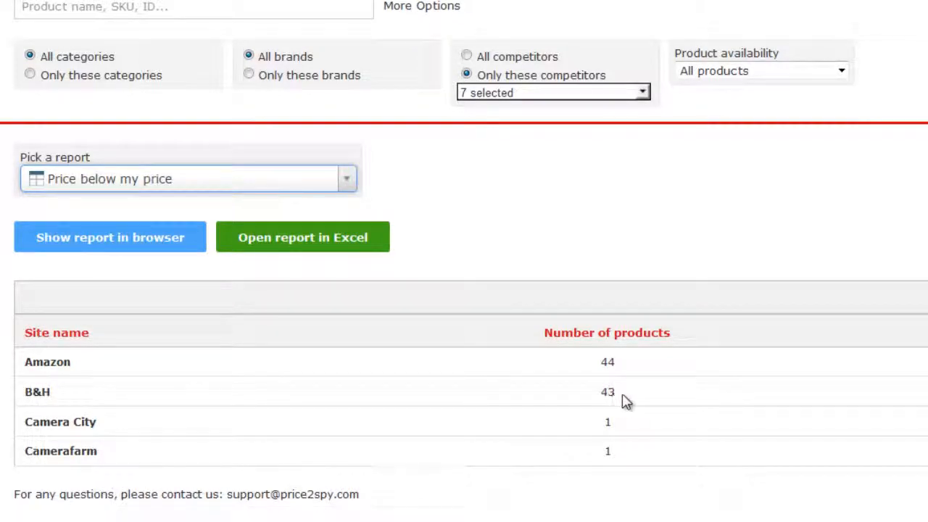
{"action": "double_click", "coordinate": [606, 392]}
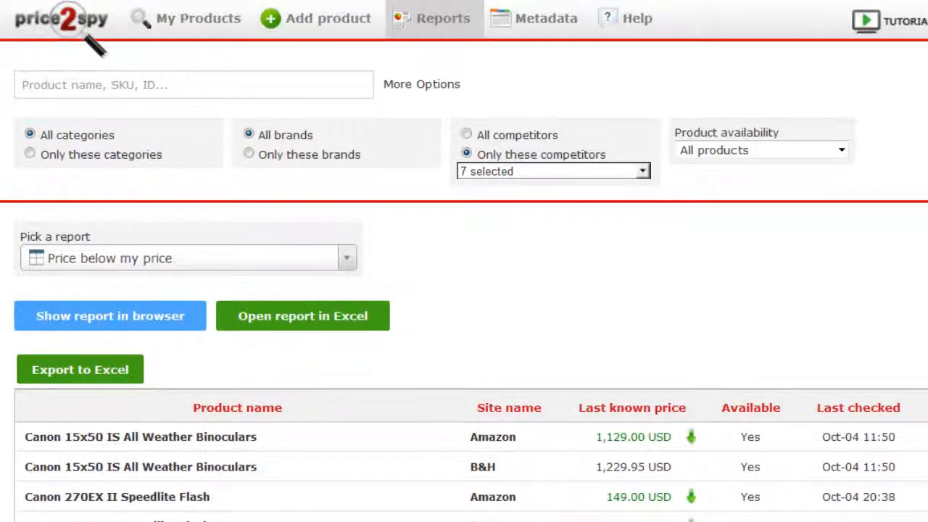
Scroll through the product list toward the Sigma and Sony price matrix rows
{"action": "scroll", "scroll_direction": "down", "scroll_amount": 3}
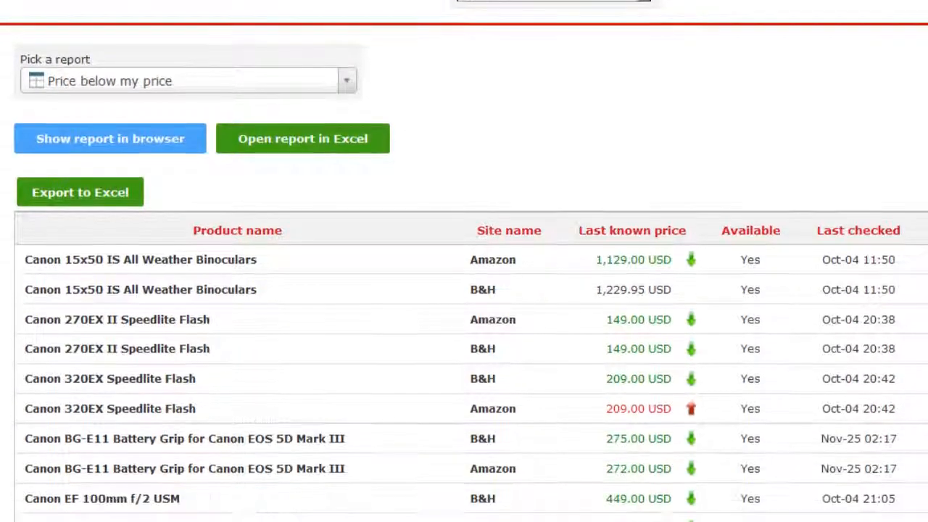
{"action": "scroll", "scroll_direction": "down", "scroll_amount": 3}
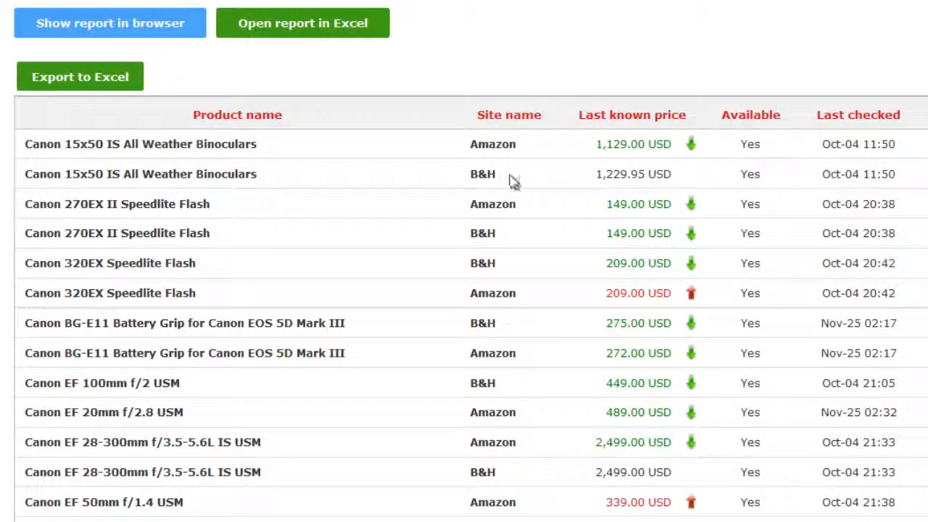
{"action": "mouse_move", "coordinate": [331, 179]}
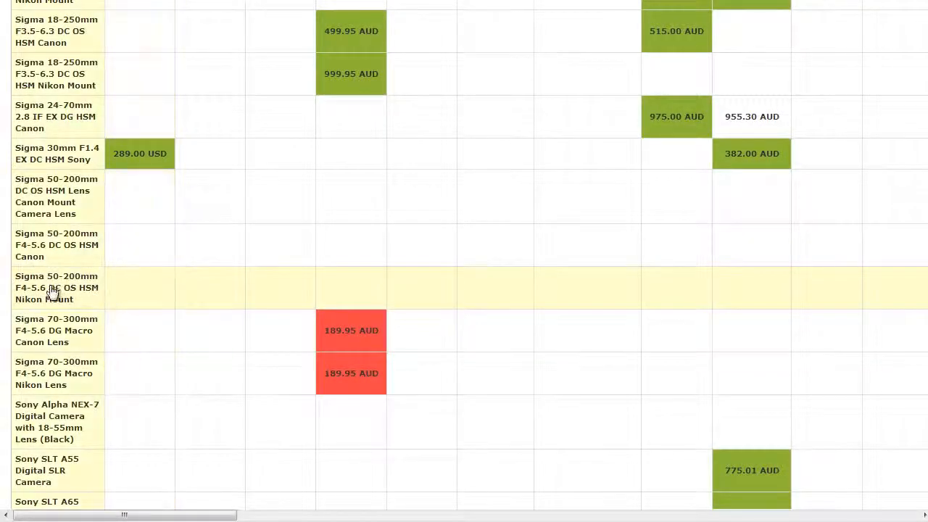
Show the last-2-weeks price history chart for the Sigma 70-300mm Canon lens
{"action": "left_click", "coordinate": [350, 331]}
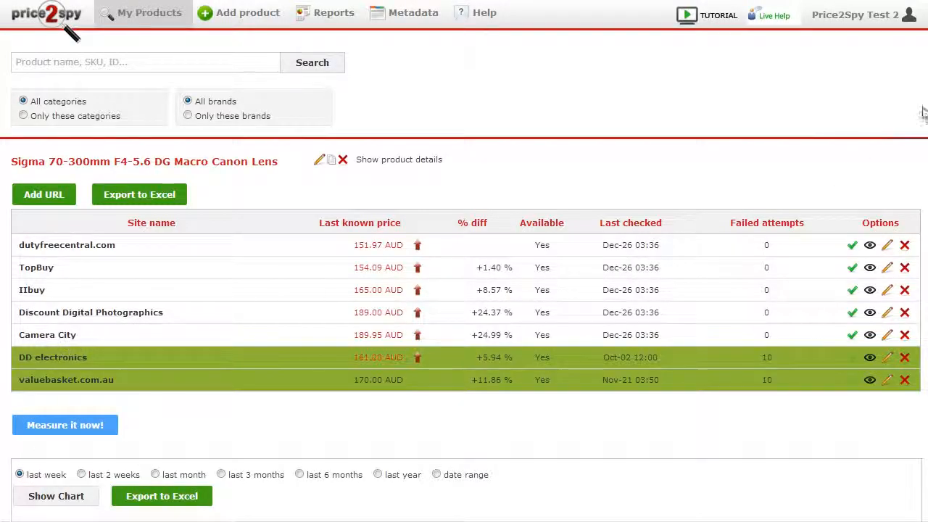
{"action": "scroll", "scroll_direction": "down", "scroll_amount": 3}
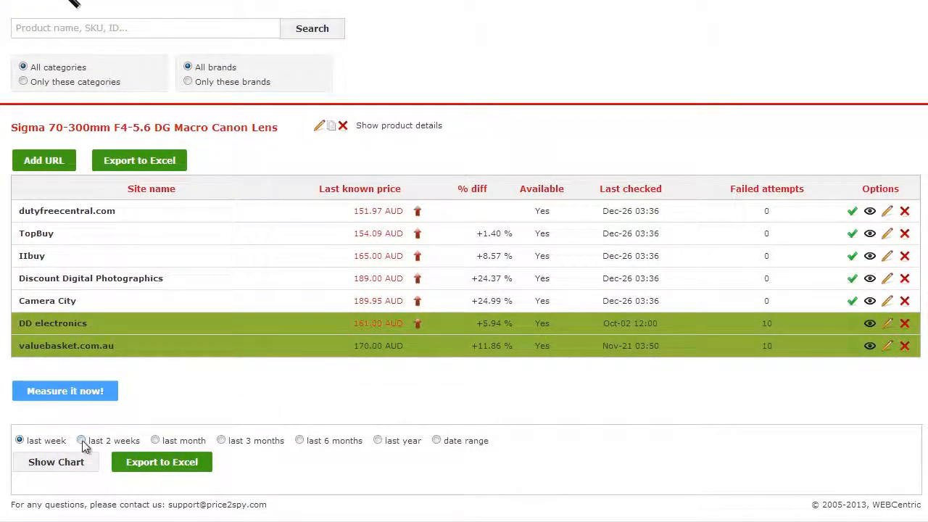
{"action": "left_click", "coordinate": [81, 441]}
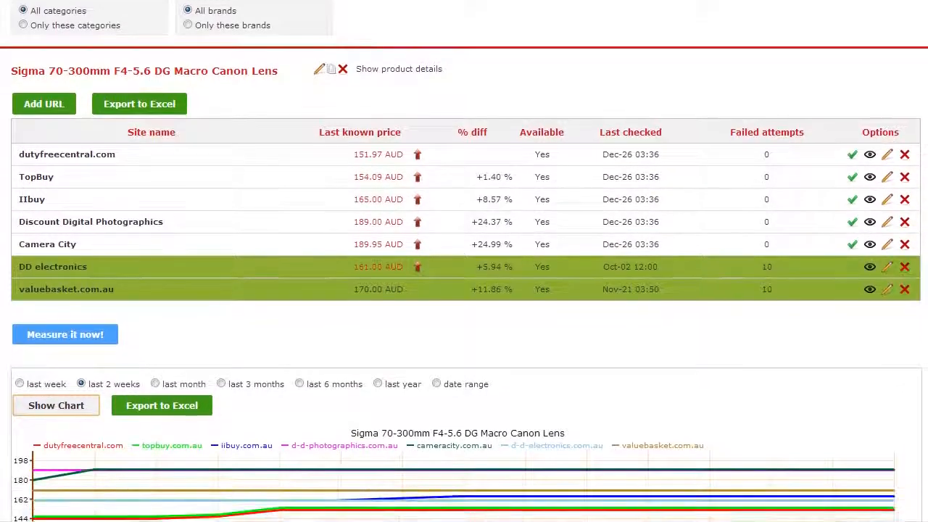
{"action": "scroll", "scroll_direction": "down", "scroll_amount": 3}
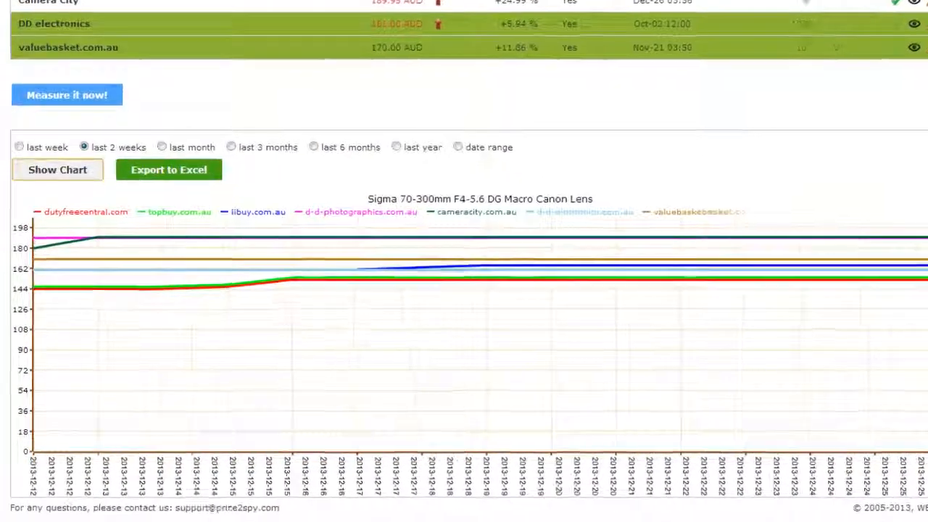
{"action": "scroll", "scroll_direction": "down", "scroll_amount": 3}
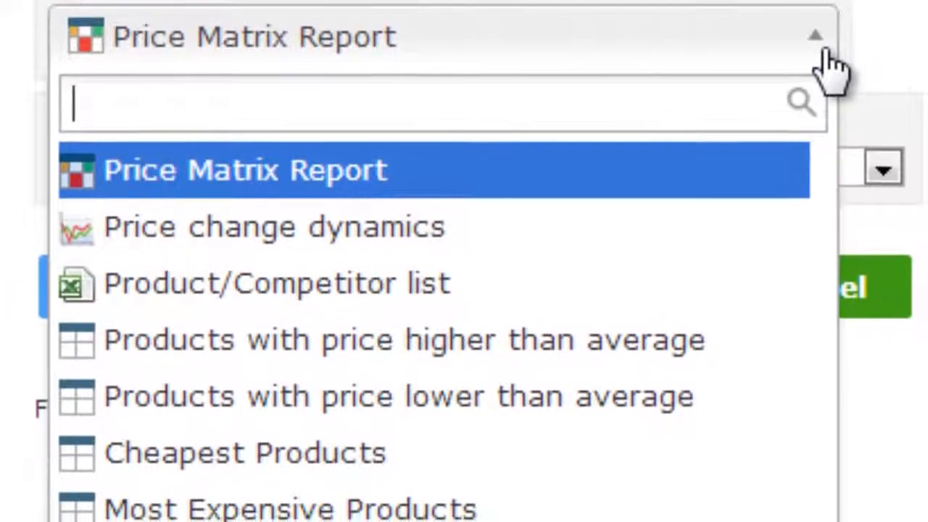
Scroll the report type list down to below-MAP products and competitor pricing history
{"action": "scroll", "scroll_direction": "down", "scroll_amount": 3}
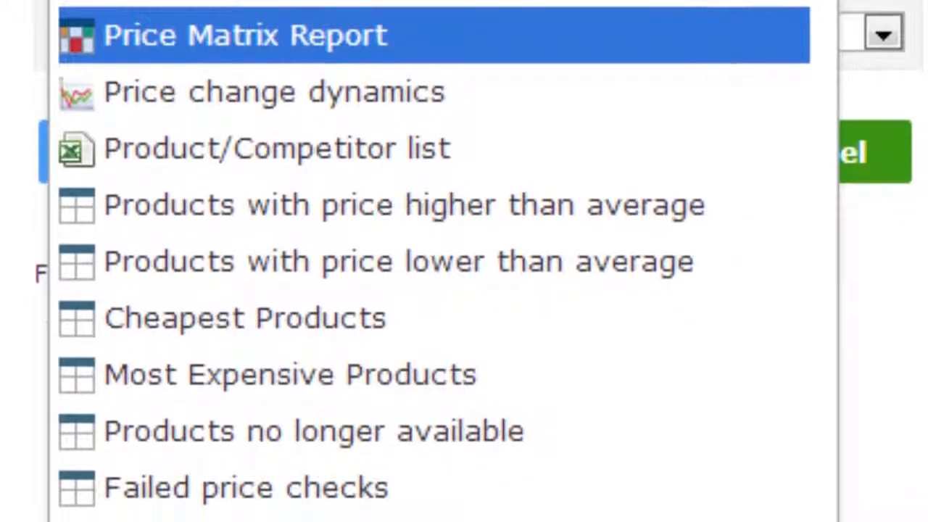
{"action": "scroll", "scroll_direction": "down", "scroll_amount": 3}
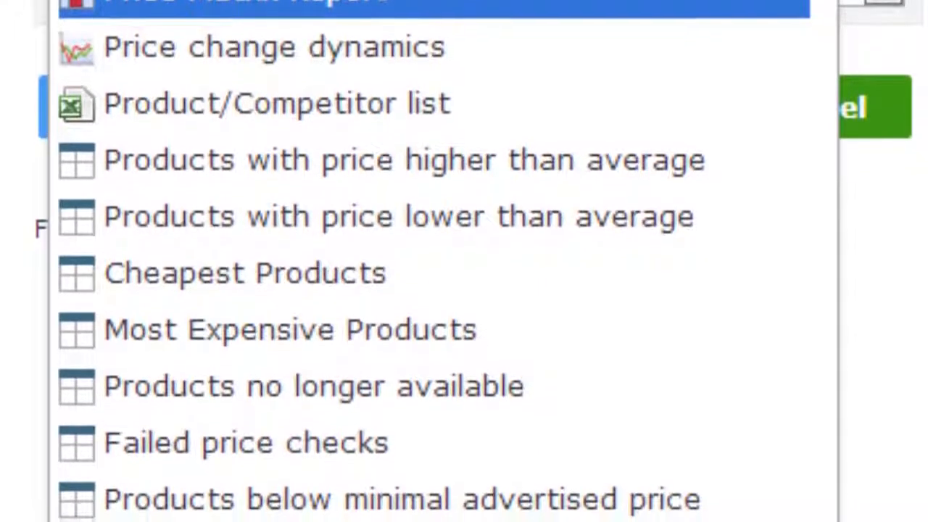
{"action": "scroll", "scroll_direction": "down", "scroll_amount": 3}
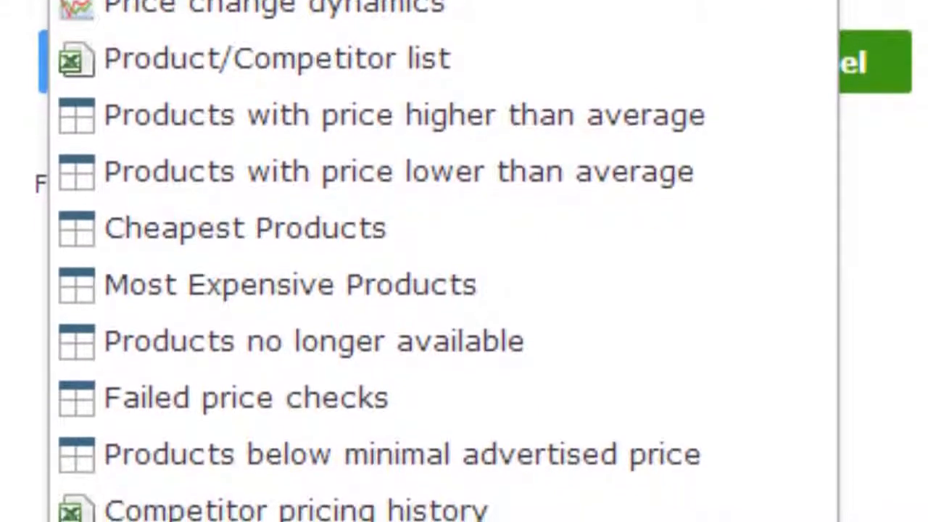